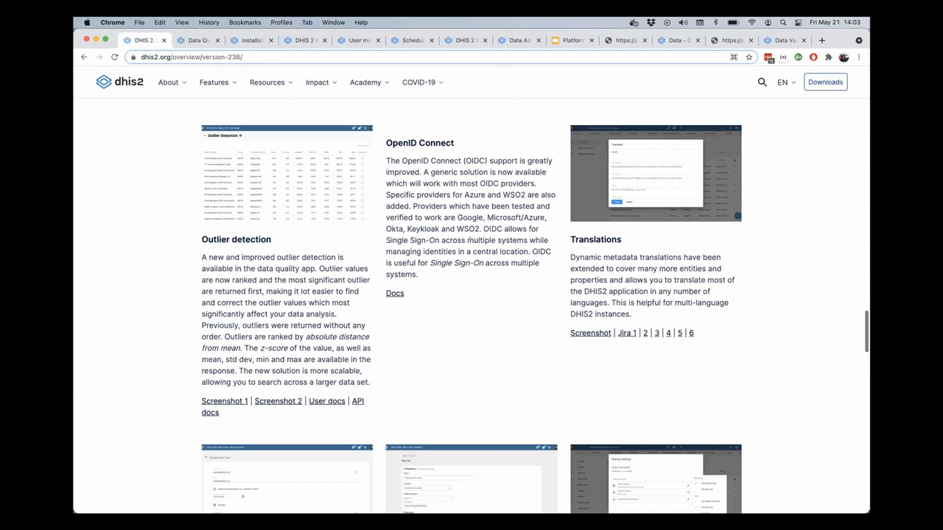
Step: Start translating the ANC 2 <= ANC 1 validation rule and select French as the locale
{"action": "scroll", "scroll_direction": "down", "scroll_amount": 3}
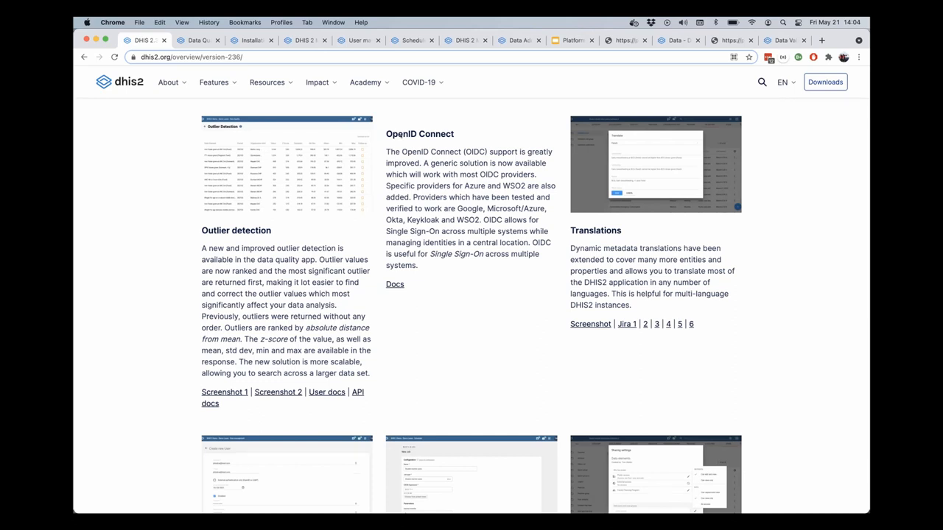
{"action": "mouse_move", "coordinate": [564, 154]}
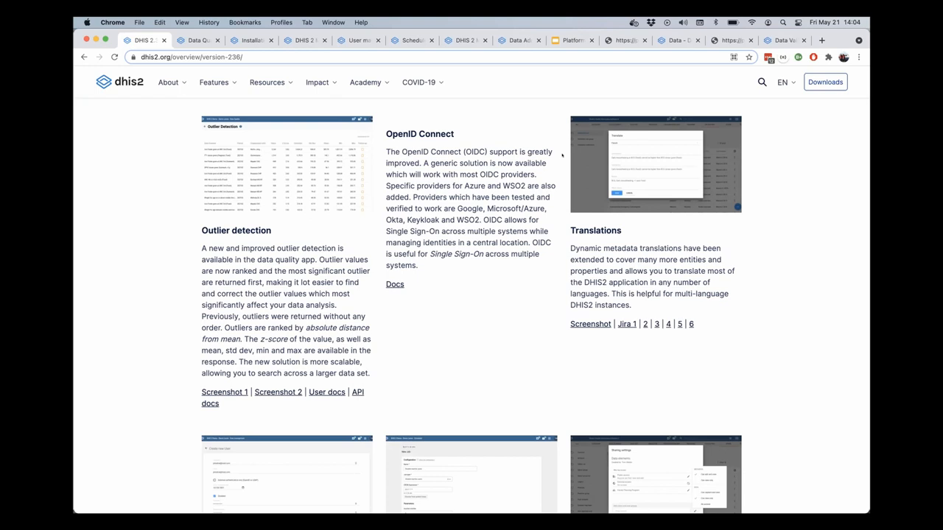
{"action": "mouse_move", "coordinate": [625, 322]}
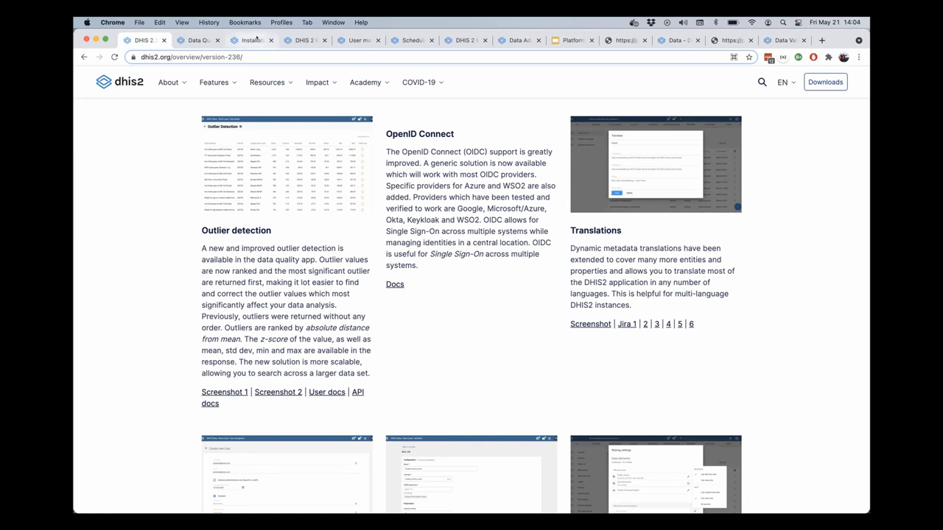
{"action": "mouse_move", "coordinate": [305, 40]}
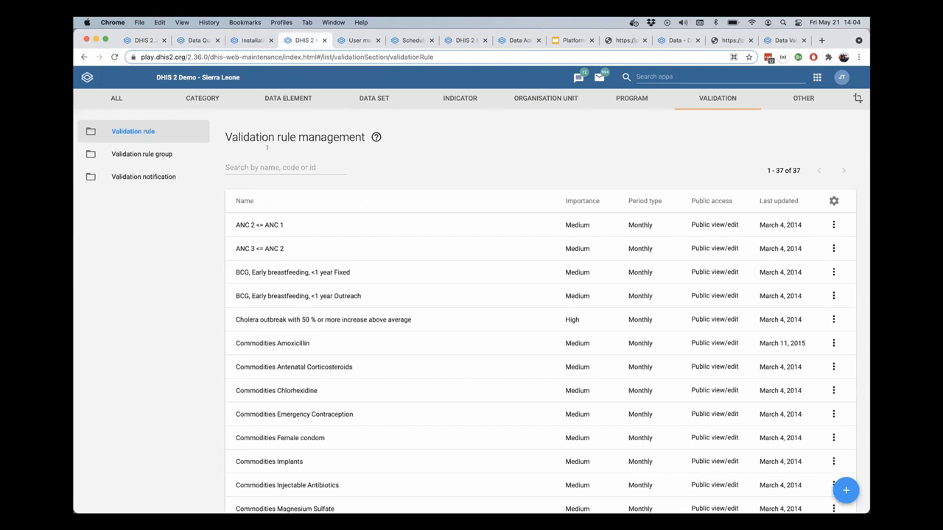
{"action": "scroll", "scroll_direction": "down", "scroll_amount": 3}
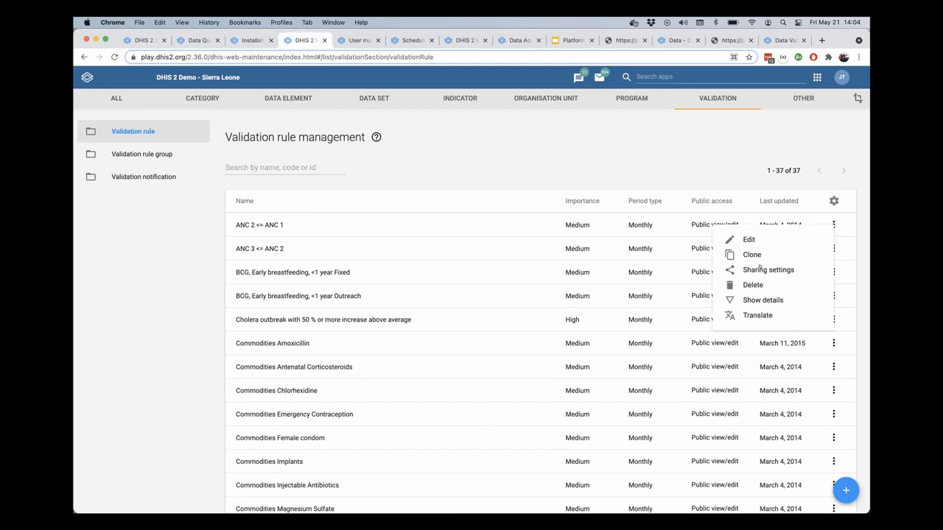
{"action": "mouse_move", "coordinate": [749, 240]}
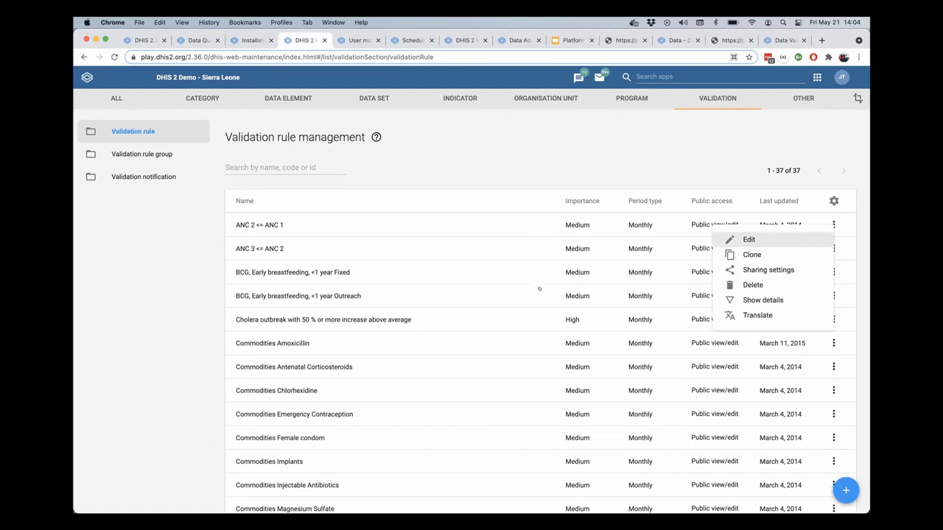
{"action": "left_click", "coordinate": [757, 315]}
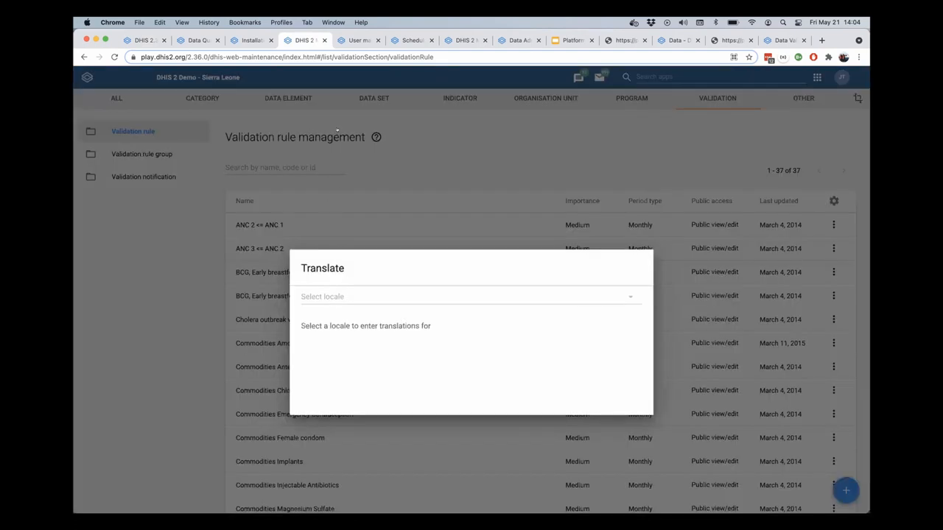
{"action": "left_click", "coordinate": [472, 296]}
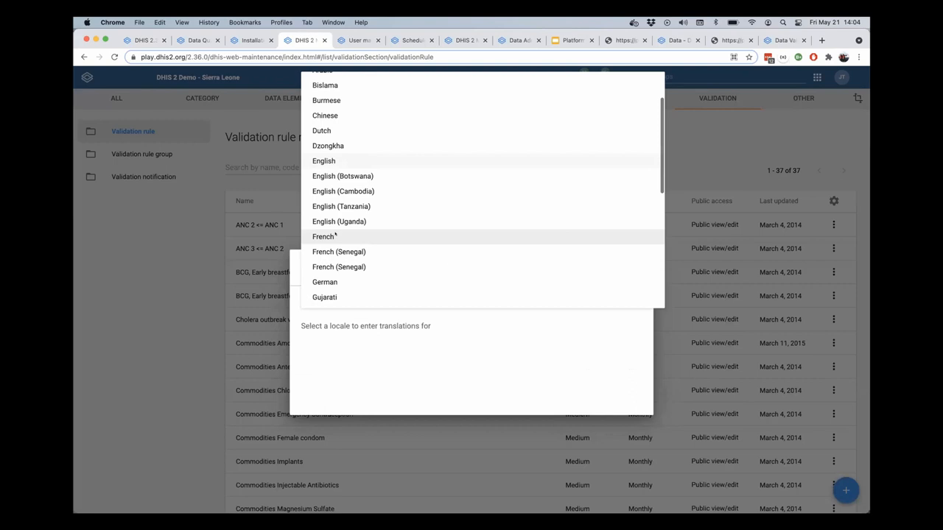
{"action": "left_click", "coordinate": [323, 236]}
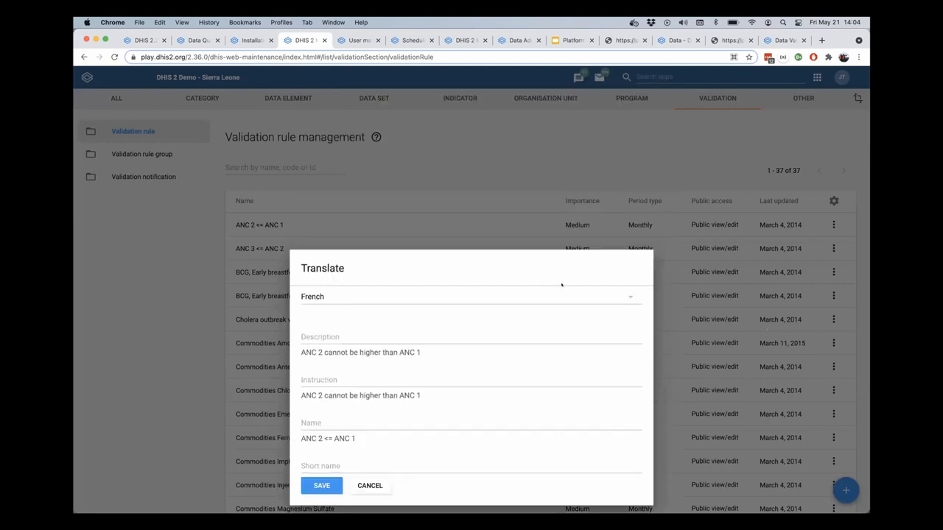